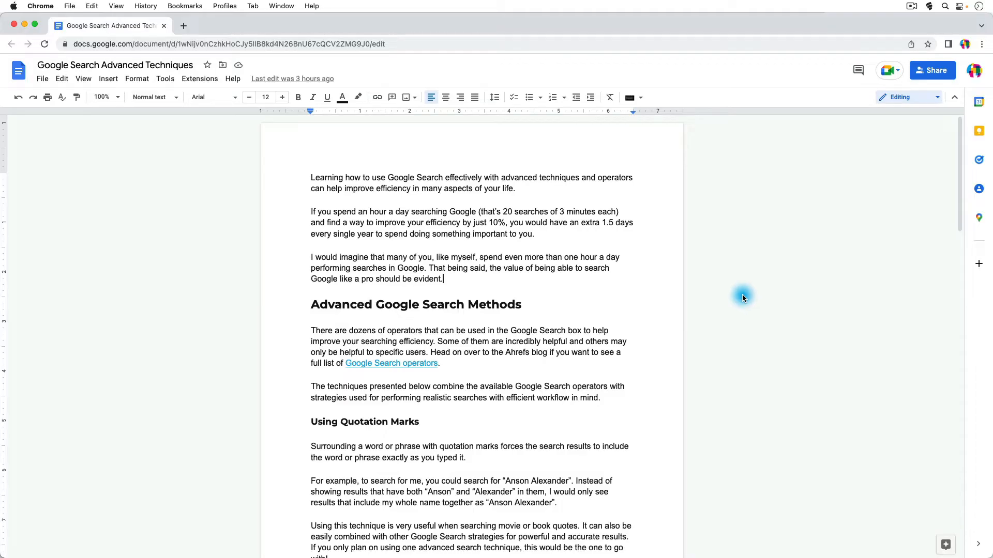
pyautogui.moveTo(289, 207)
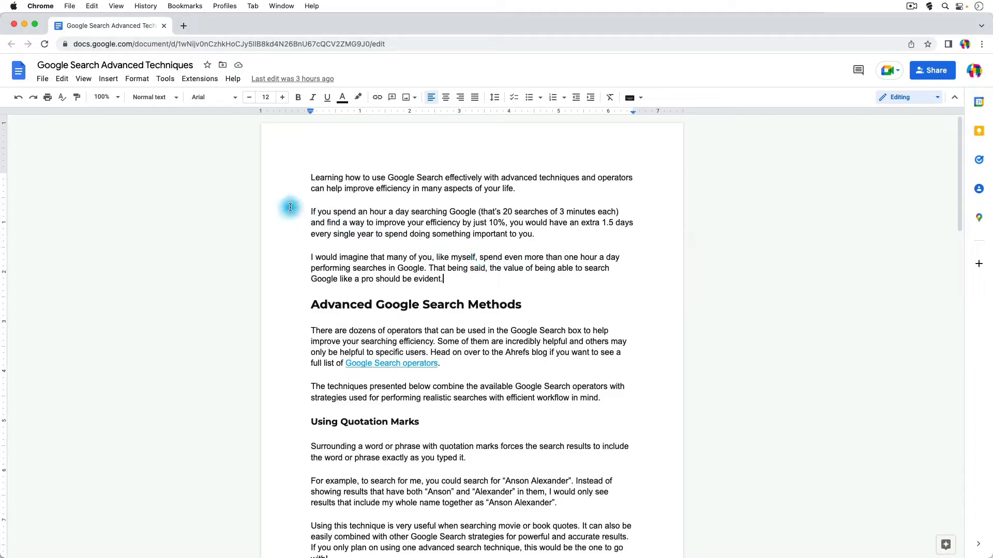
# Reach the Version history options from the document's File menu.
pyautogui.click(41, 78)
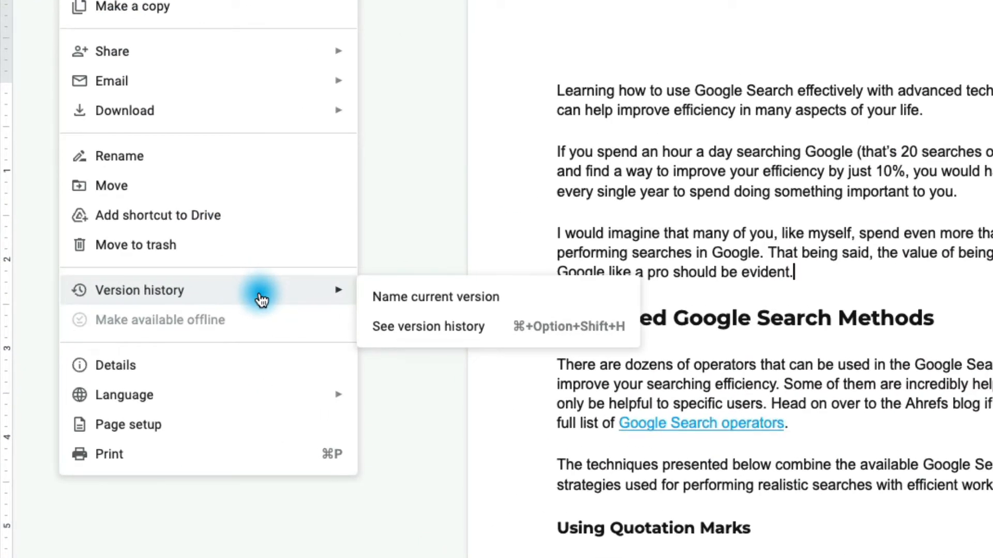
pyautogui.moveTo(546, 306)
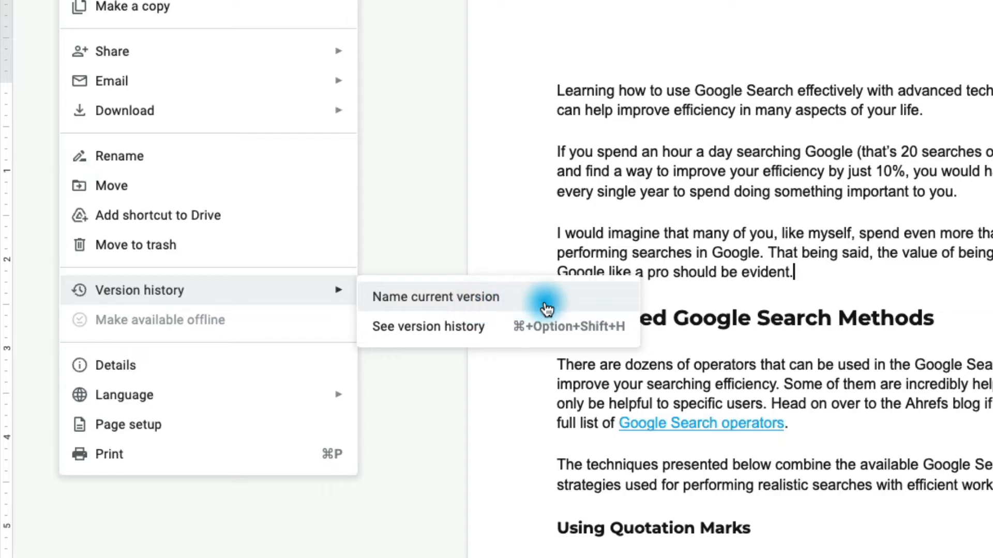
pyautogui.moveTo(551, 327)
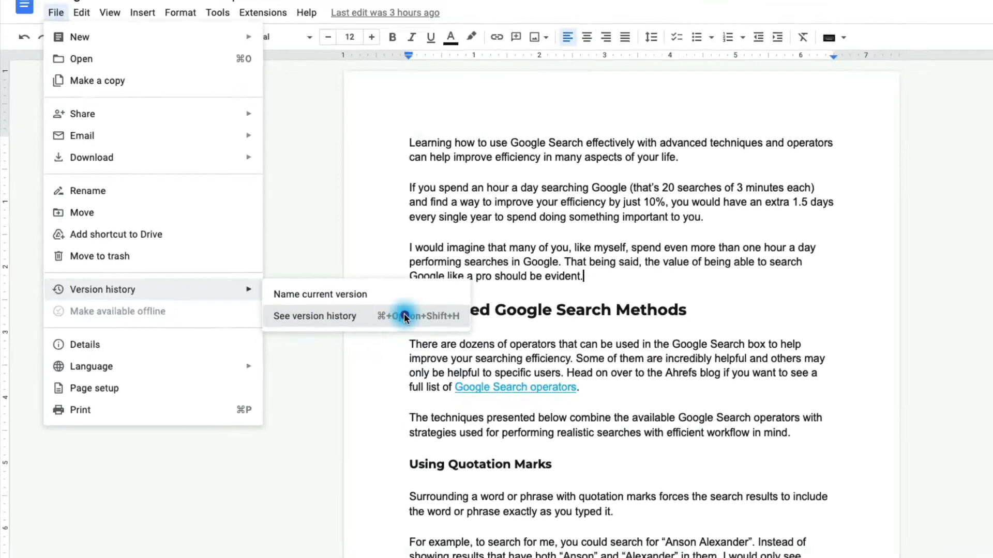
# View the full version history and expand the latest version into its individual edits.
pyautogui.click(314, 317)
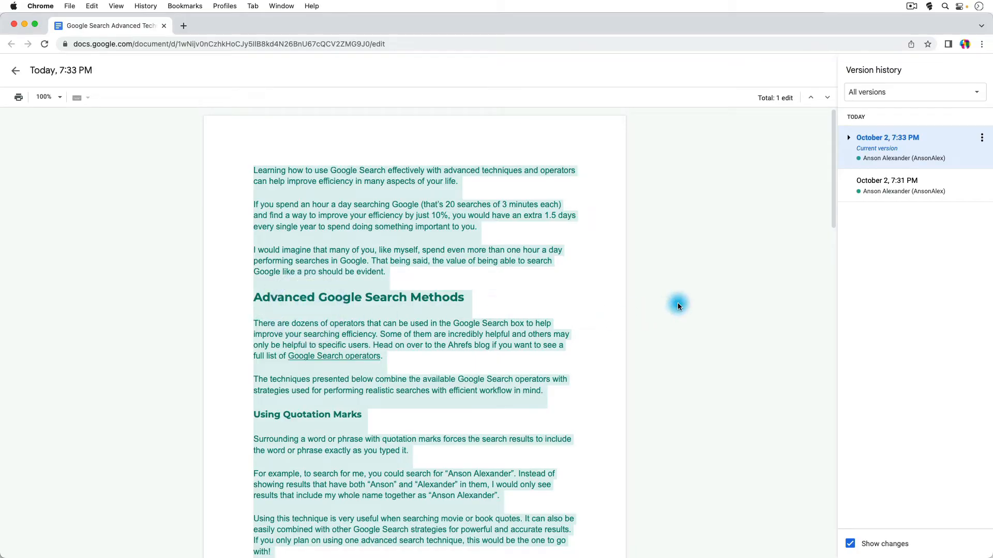
pyautogui.moveTo(711, 265)
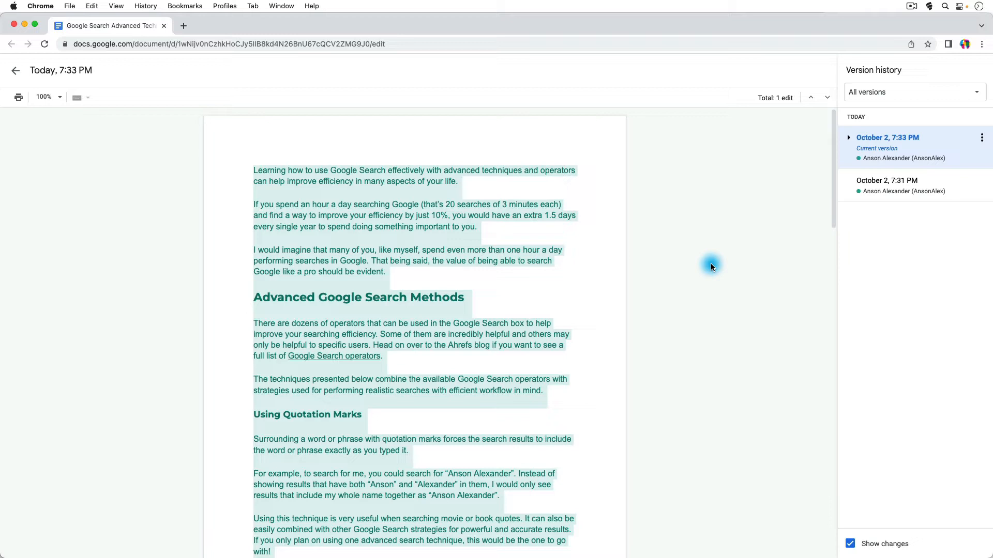
pyautogui.moveTo(838, 155)
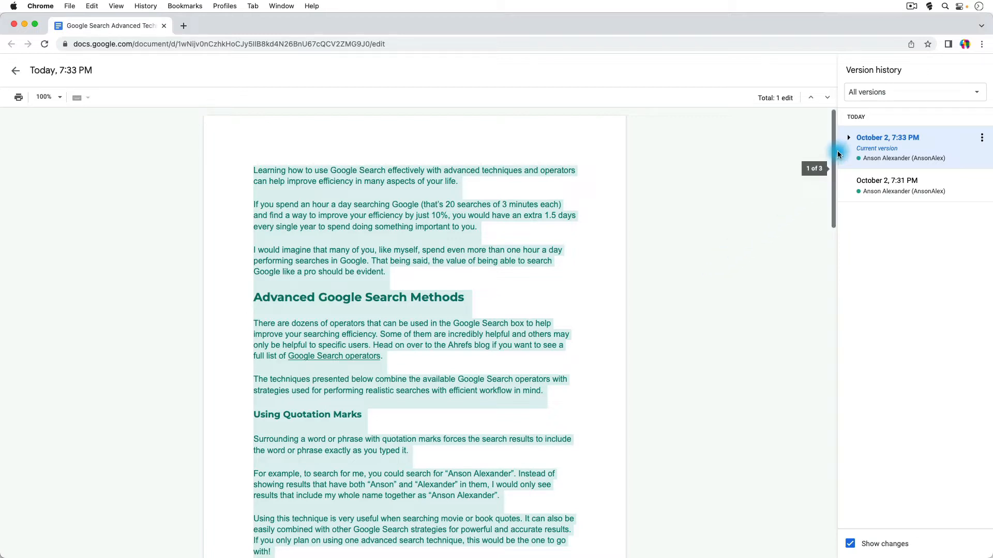
pyautogui.click(848, 137)
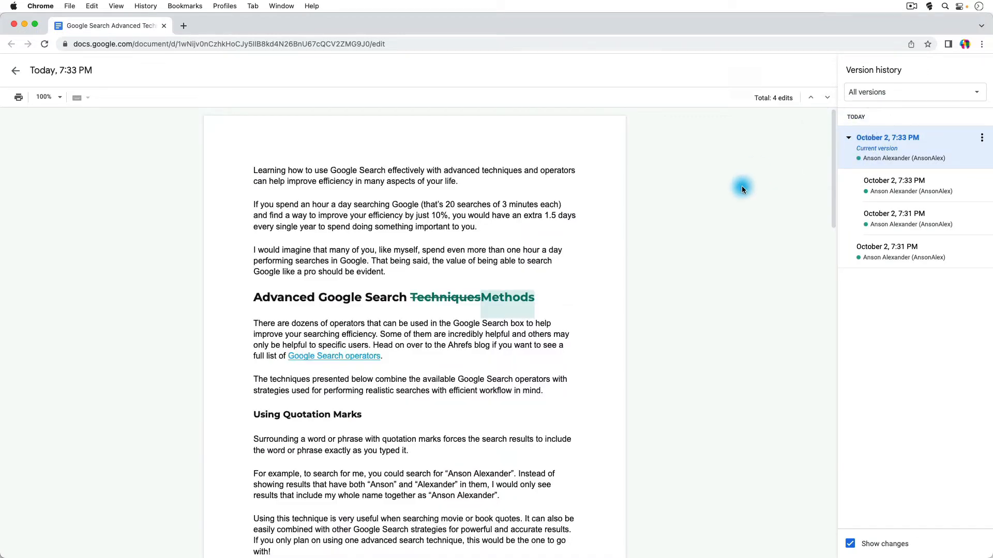
pyautogui.moveTo(707, 219)
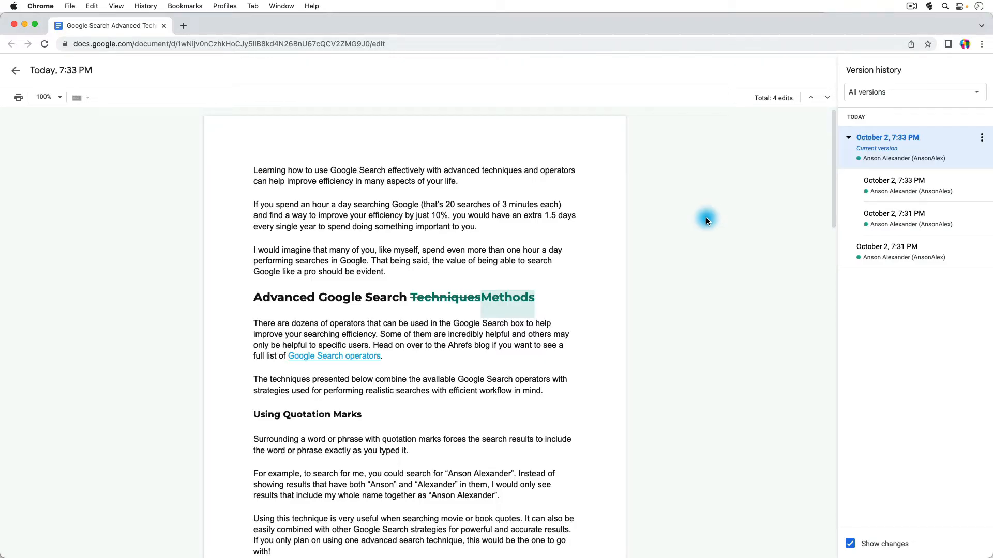
pyautogui.moveTo(808, 250)
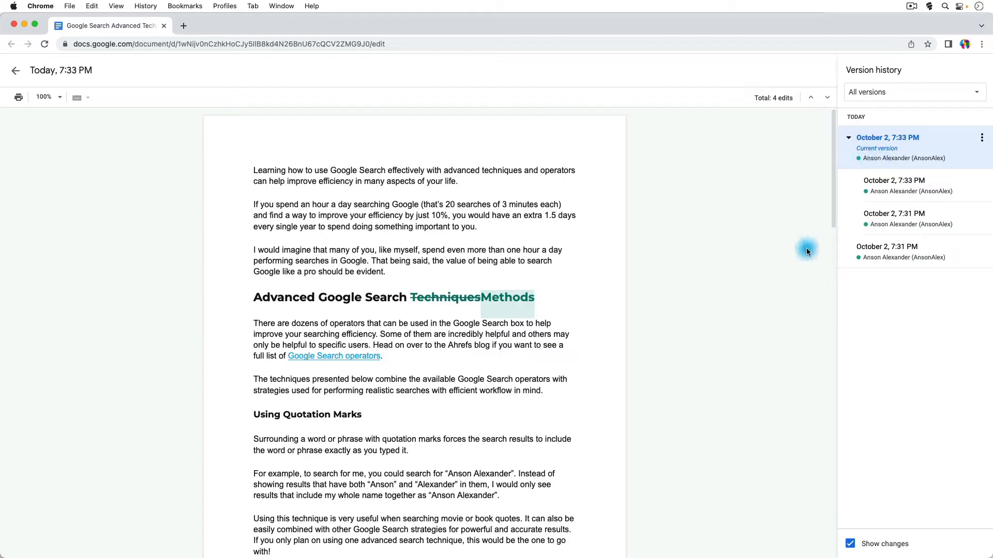
pyautogui.moveTo(961, 198)
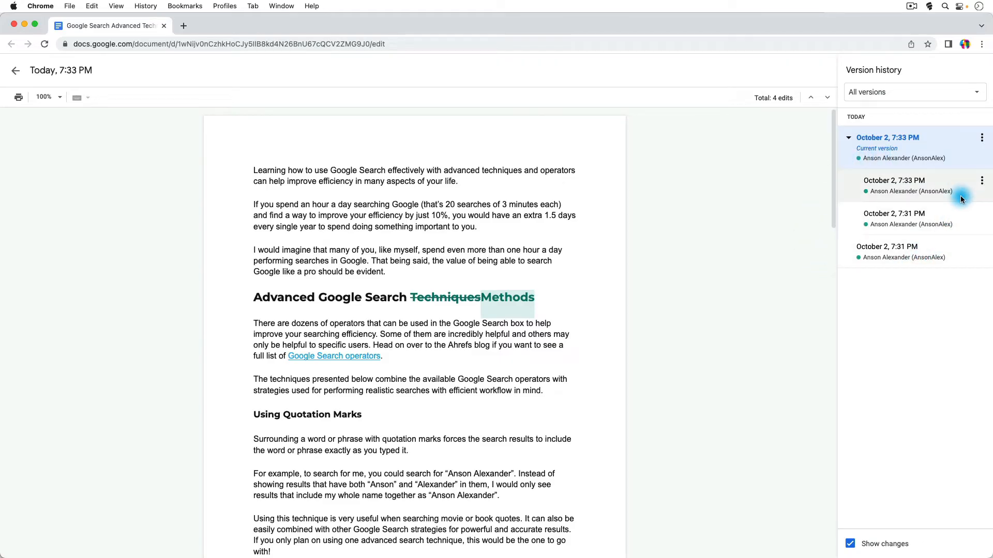
pyautogui.moveTo(961, 195)
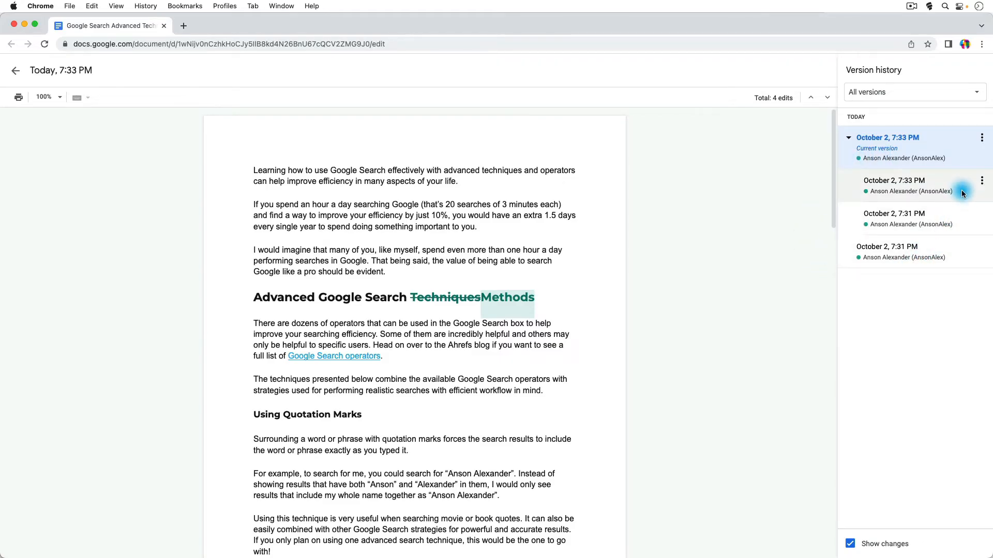
# Preview the earlier 7:33 PM edit whose heading still reads Advanced Google Search Techniques.
pyautogui.click(982, 180)
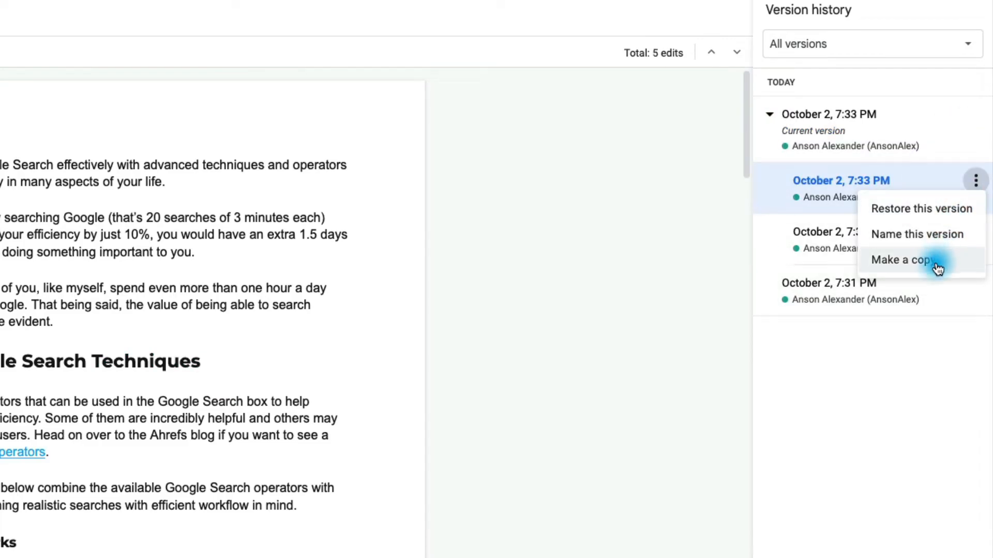
pyautogui.rightClick(931, 298)
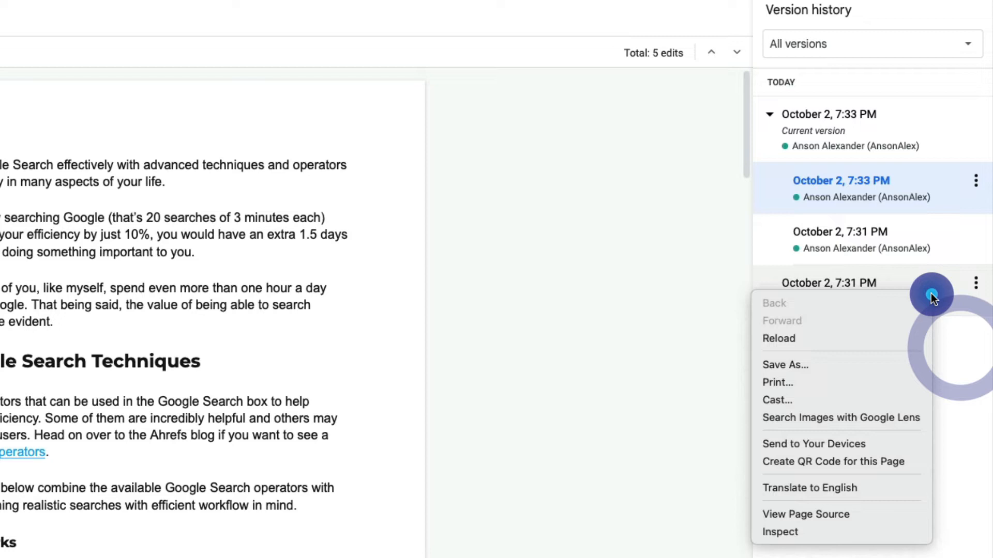
pyautogui.moveTo(967, 357)
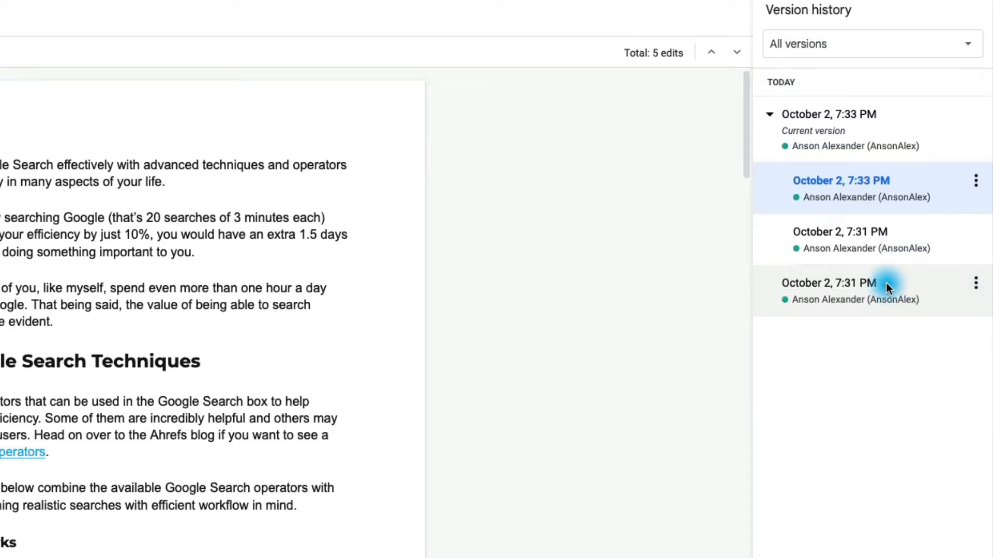
pyautogui.moveTo(665, 254)
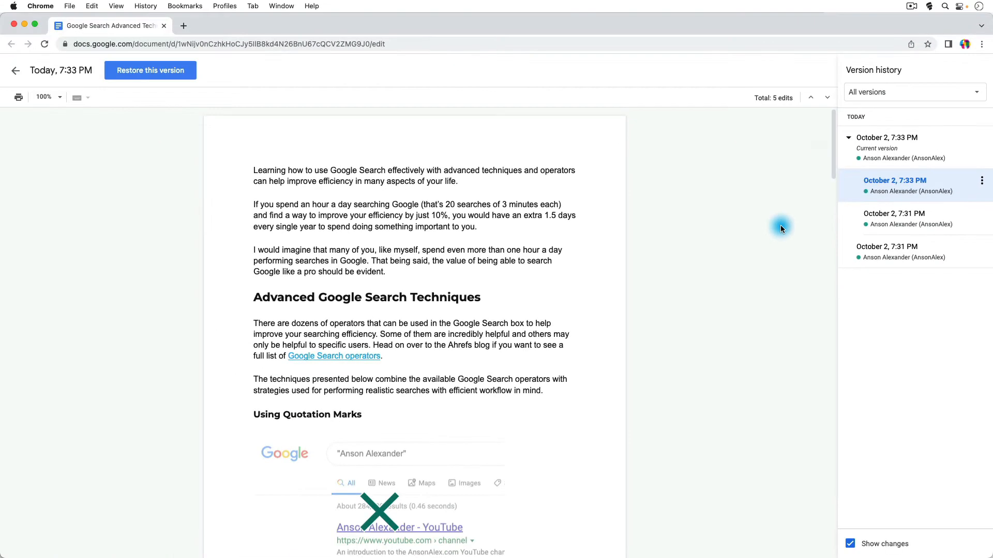
pyautogui.moveTo(823, 235)
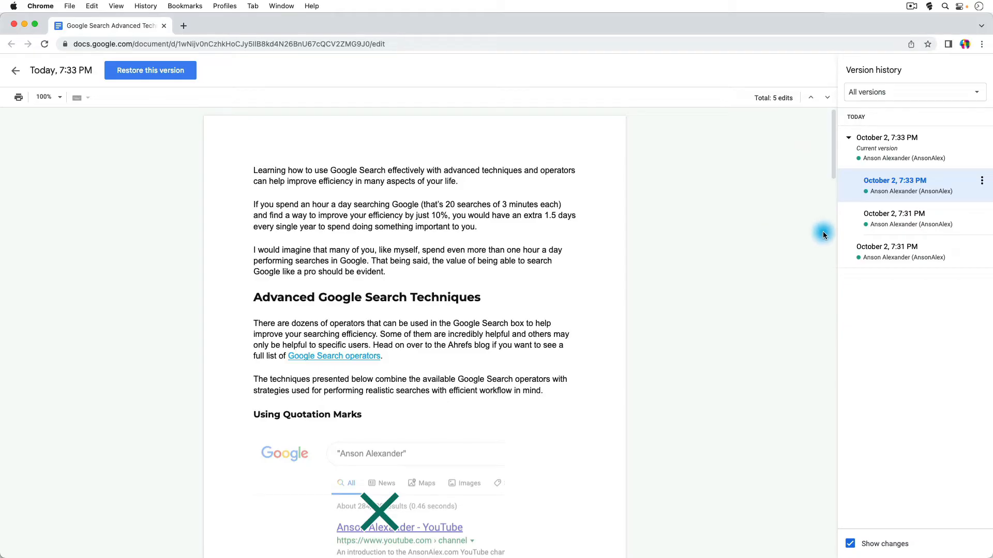
pyautogui.moveTo(776, 212)
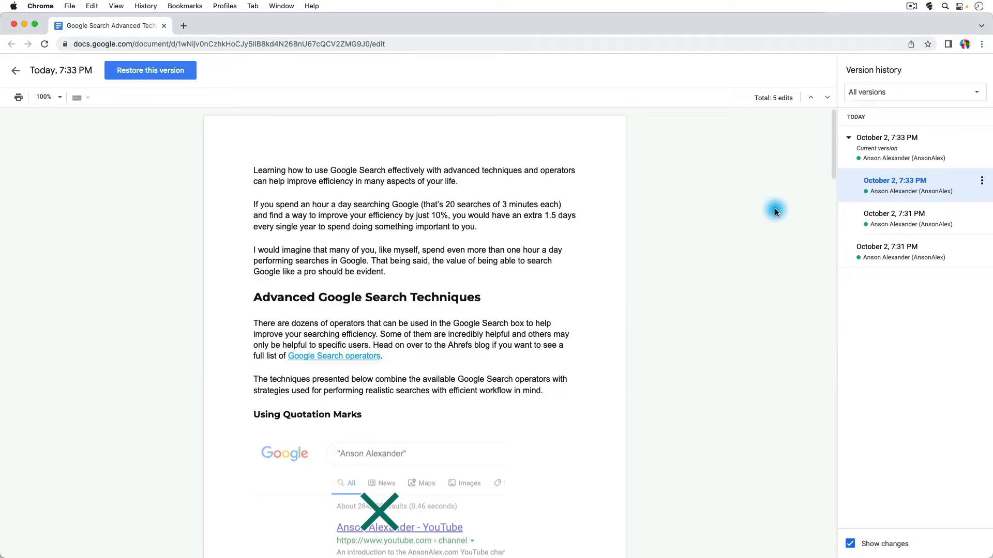
pyautogui.moveTo(808, 269)
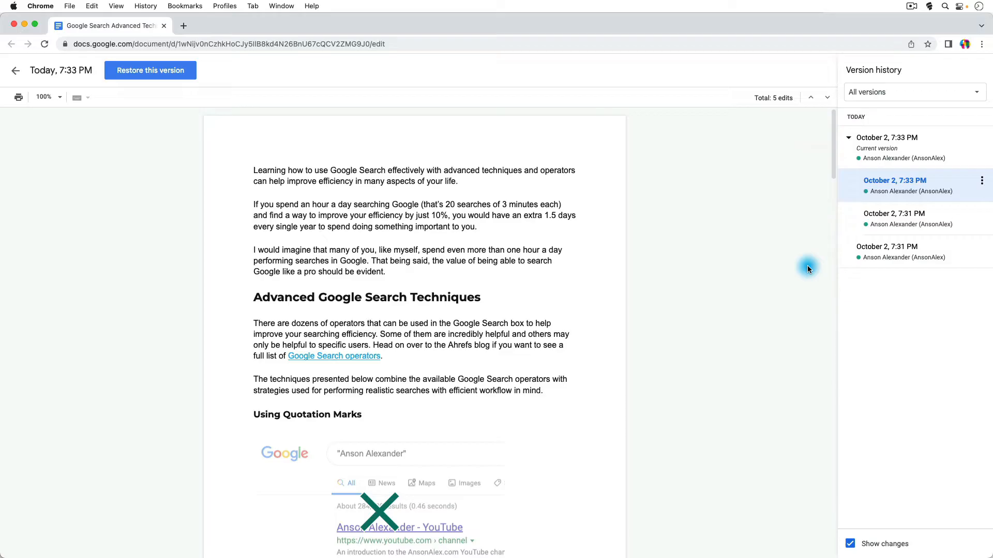
pyautogui.moveTo(822, 149)
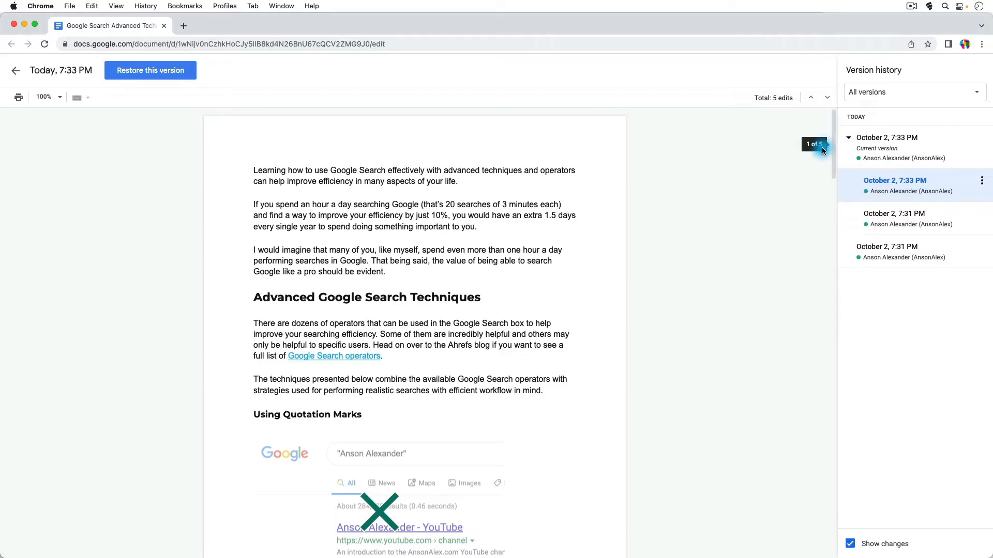
pyautogui.moveTo(328, 87)
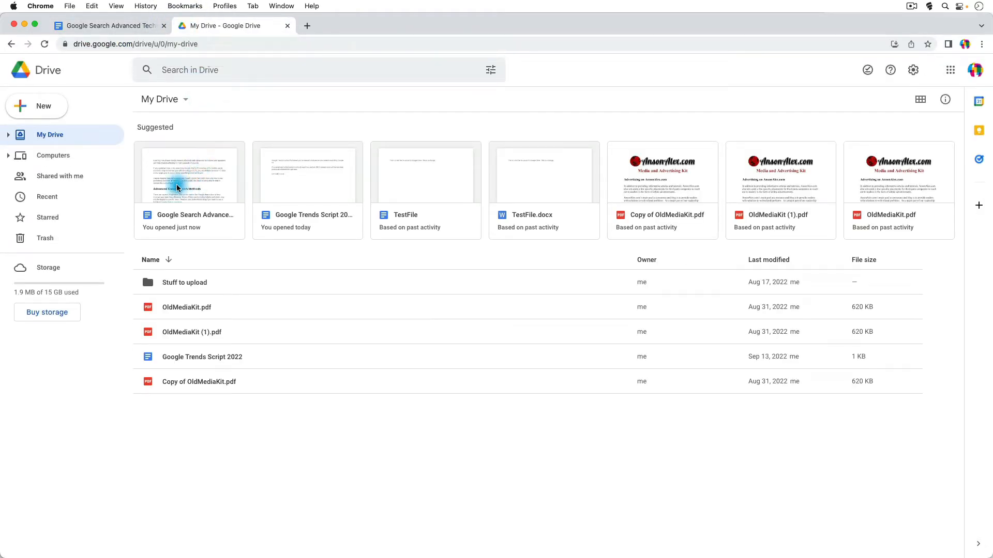
pyautogui.moveTo(212, 184)
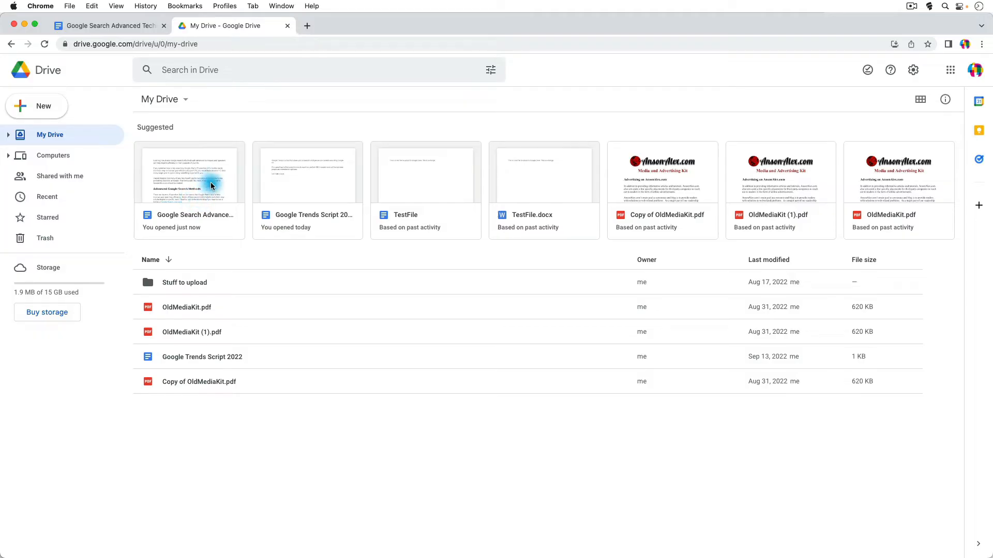
# Make a copy of Google Search Advanced Techniques in My Drive and bring up the copy's actions.
pyautogui.rightClick(189, 174)
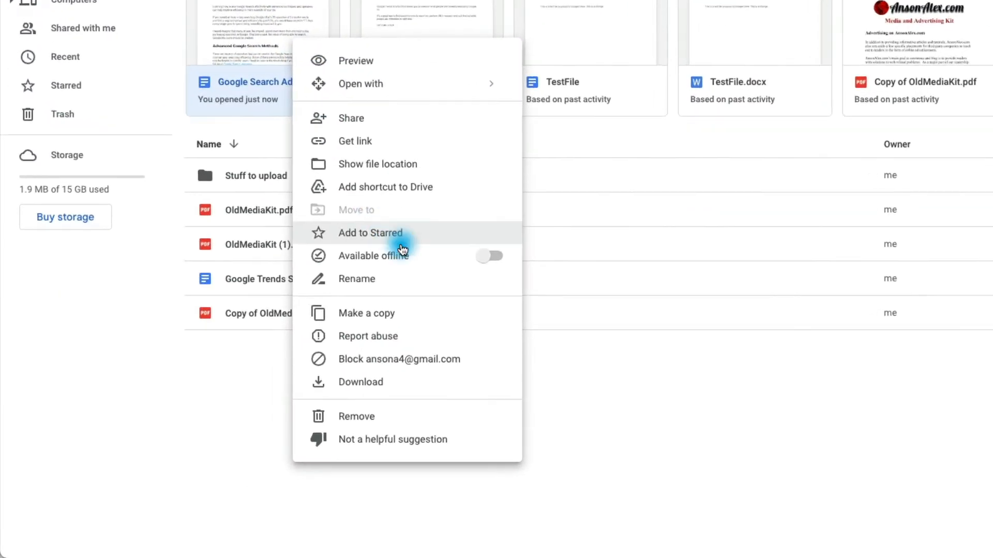
pyautogui.click(366, 313)
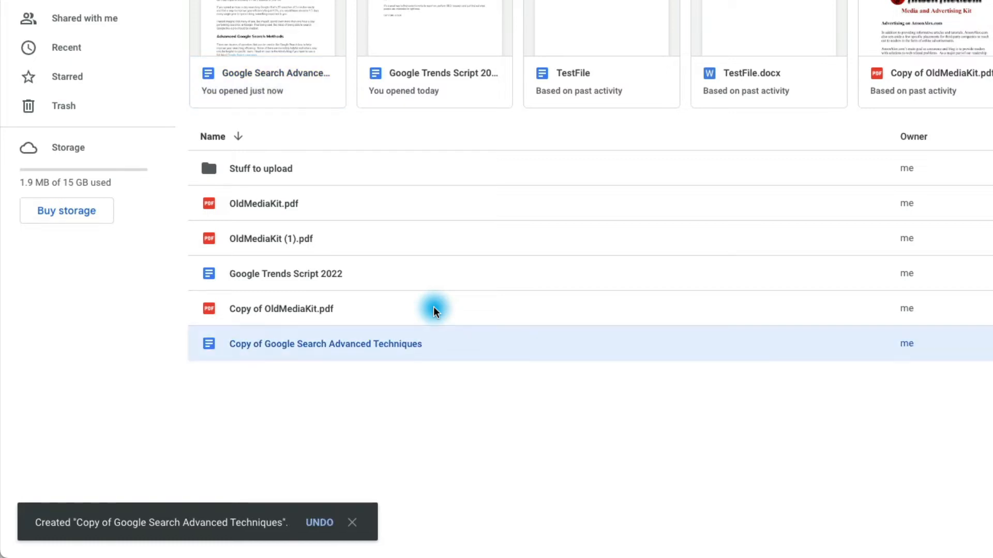
pyautogui.moveTo(246, 357)
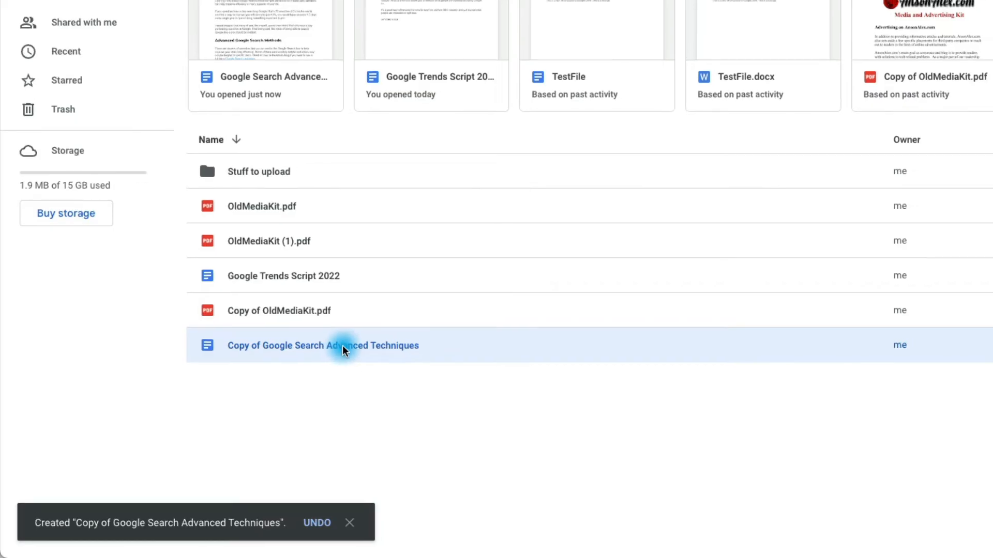
pyautogui.rightClick(323, 345)
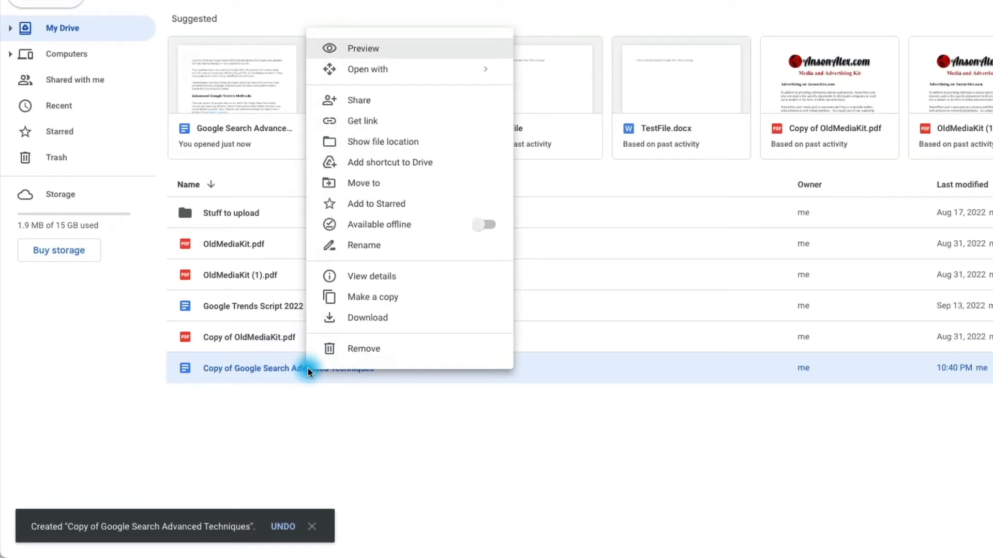
pyautogui.moveTo(239, 396)
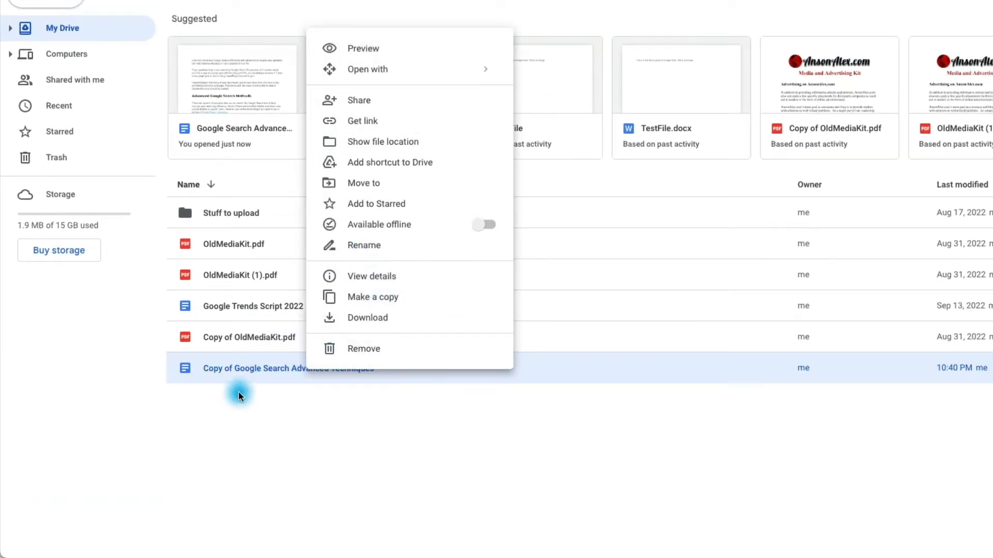
# Confirm the copied document's version history holds only the current version, then return to editing.
pyautogui.click(363, 48)
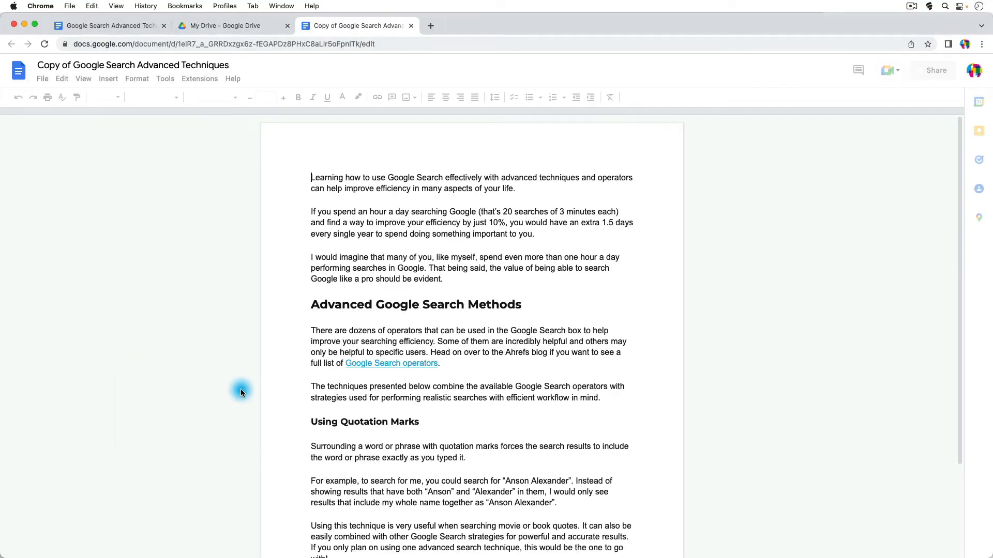
pyautogui.click(42, 79)
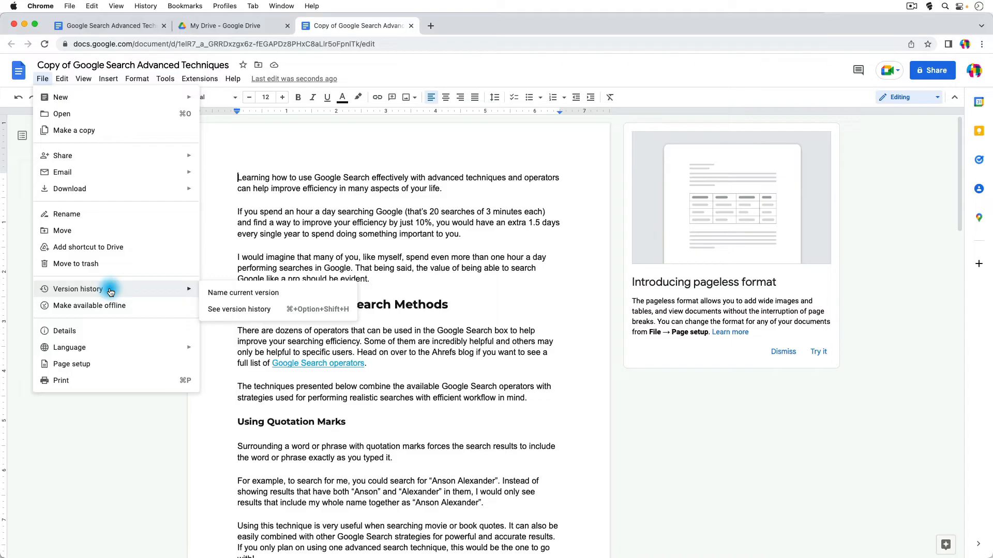
pyautogui.click(238, 309)
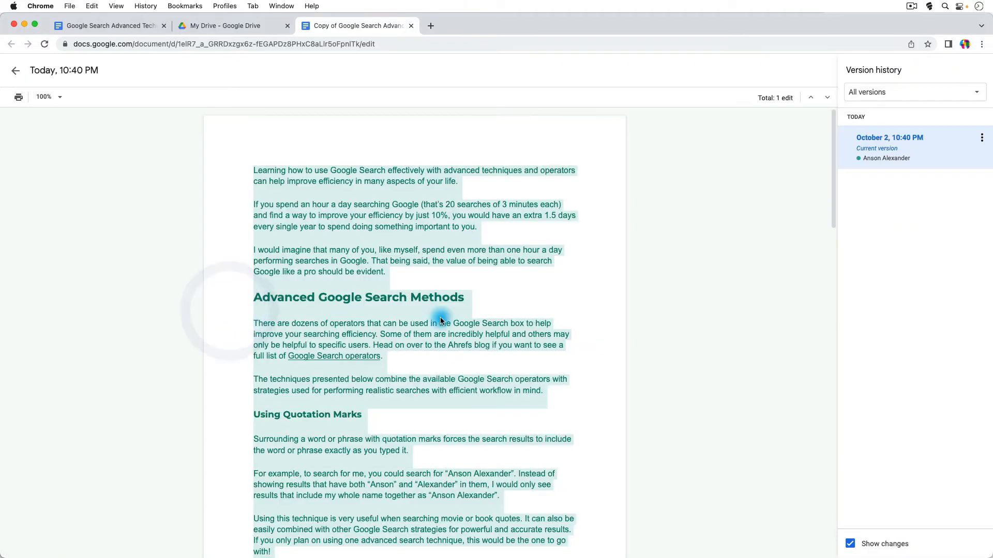
pyautogui.moveTo(758, 214)
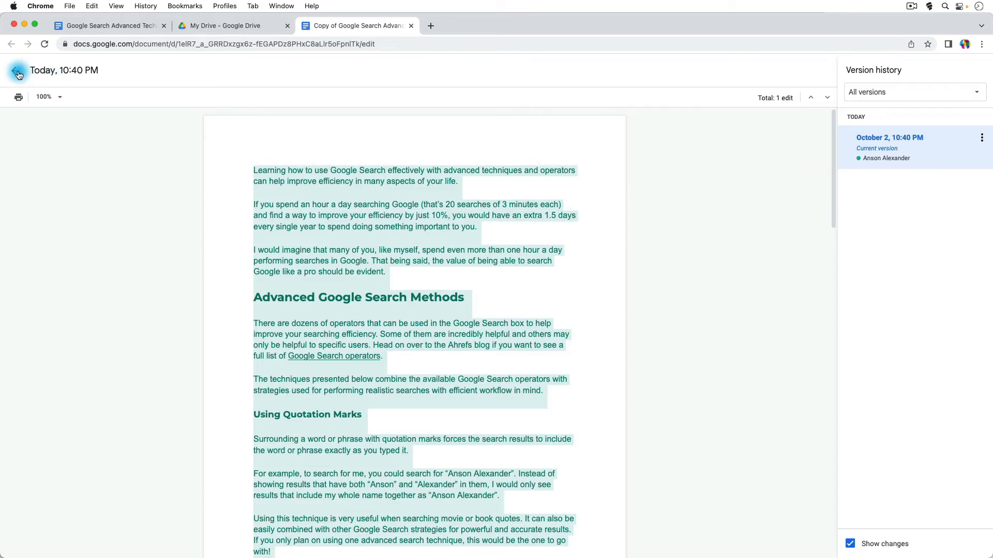
pyautogui.click(18, 70)
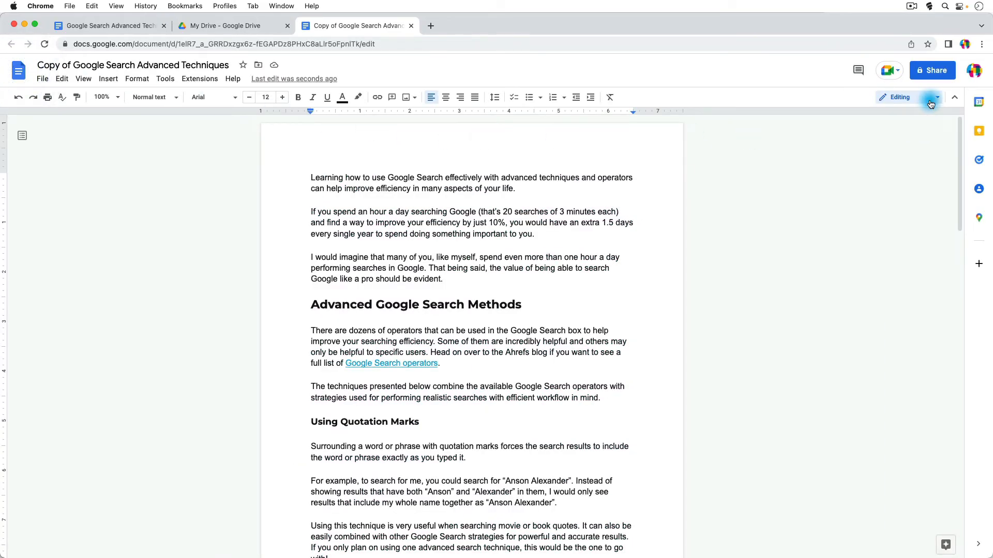
# Add webm...ansonalex.com as a sharing recipient for the copied document.
pyautogui.click(932, 70)
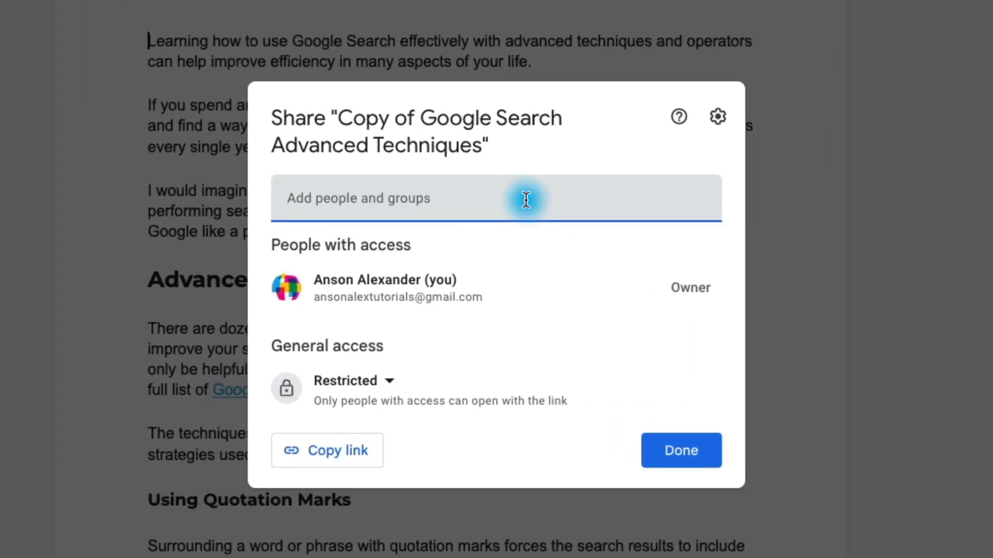
pyautogui.moveTo(531, 204)
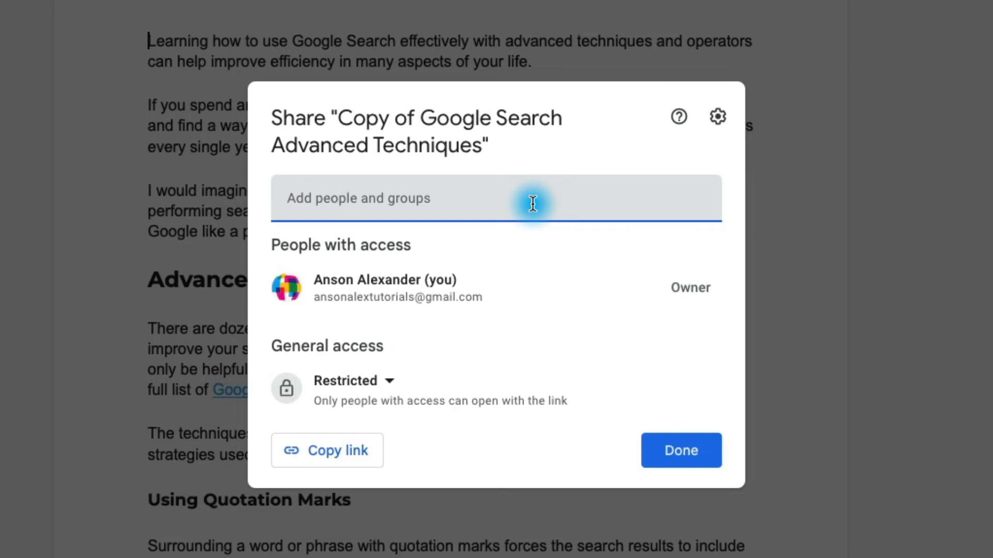
pyautogui.moveTo(615, 384)
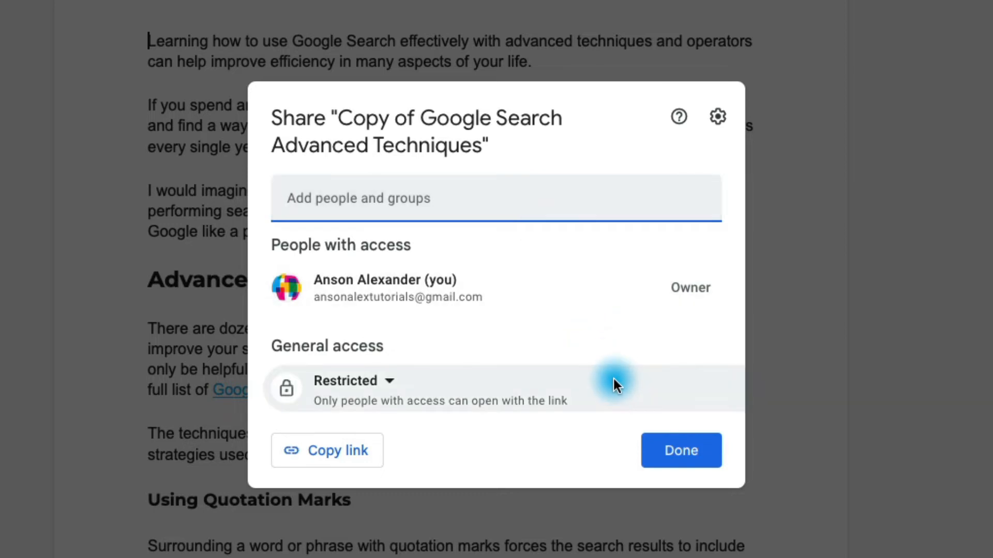
pyautogui.moveTo(481, 206)
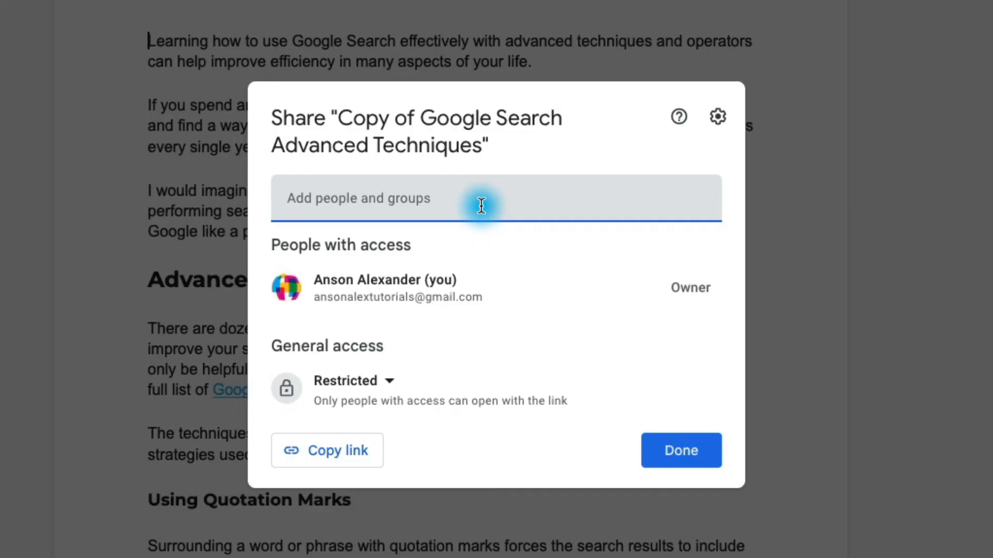
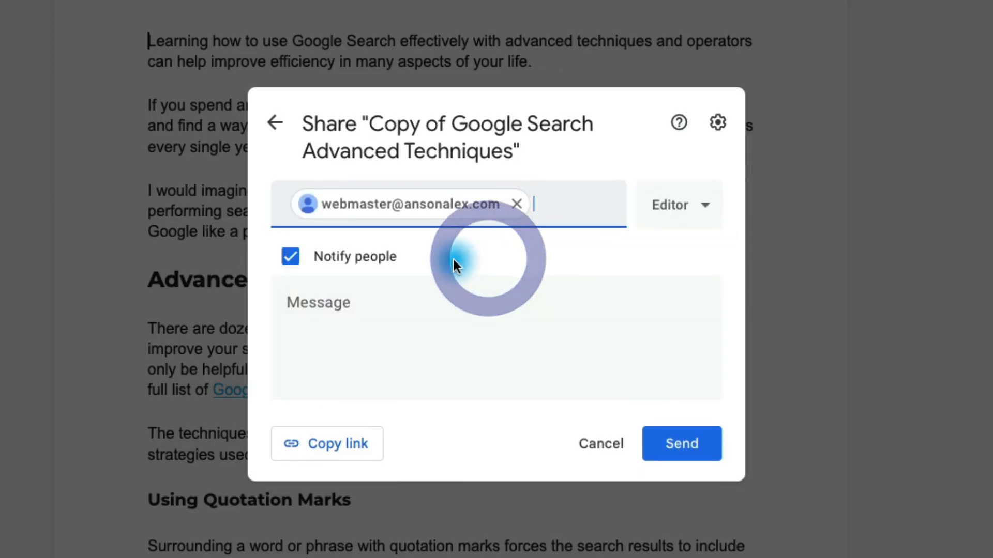
pyautogui.moveTo(656, 221)
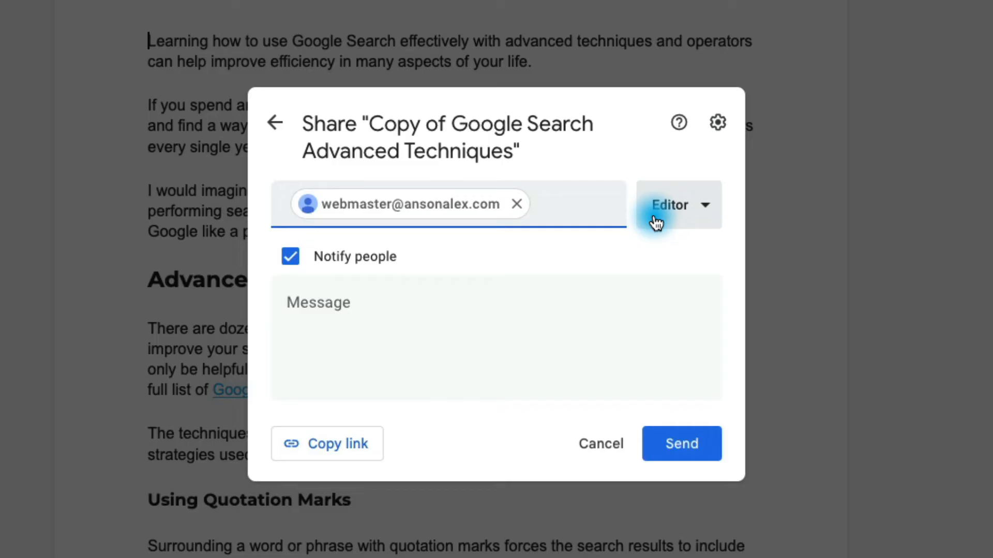
pyautogui.moveTo(679, 223)
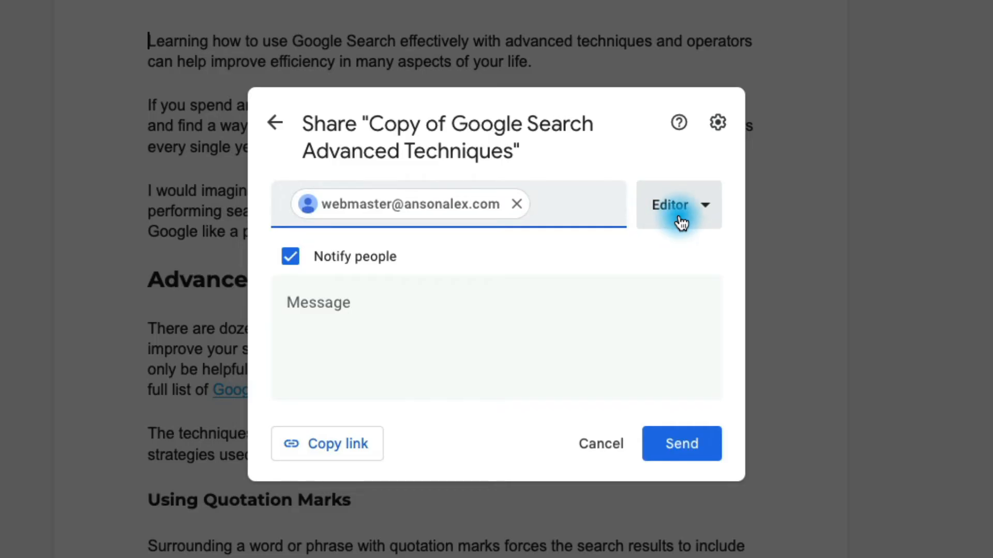
pyautogui.moveTo(882, 250)
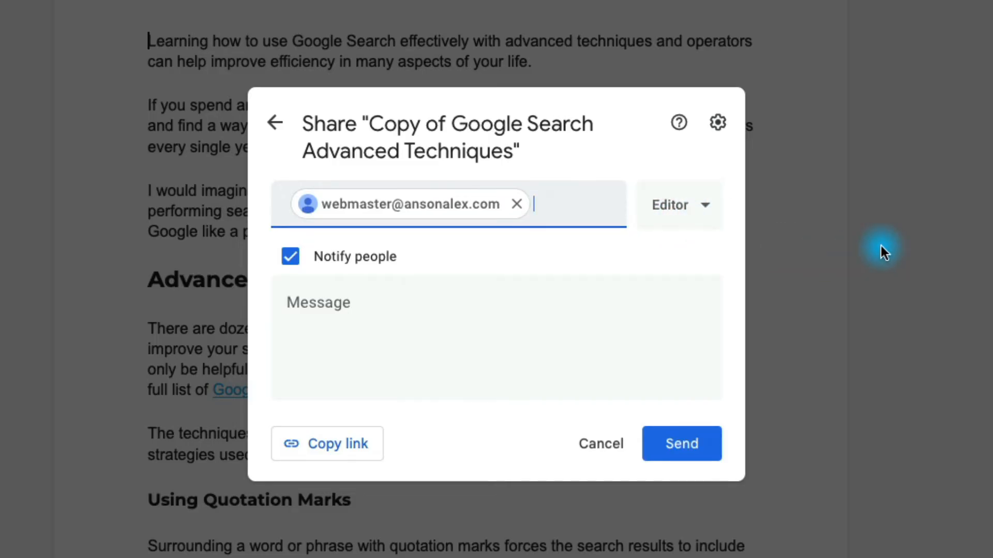
pyautogui.moveTo(894, 223)
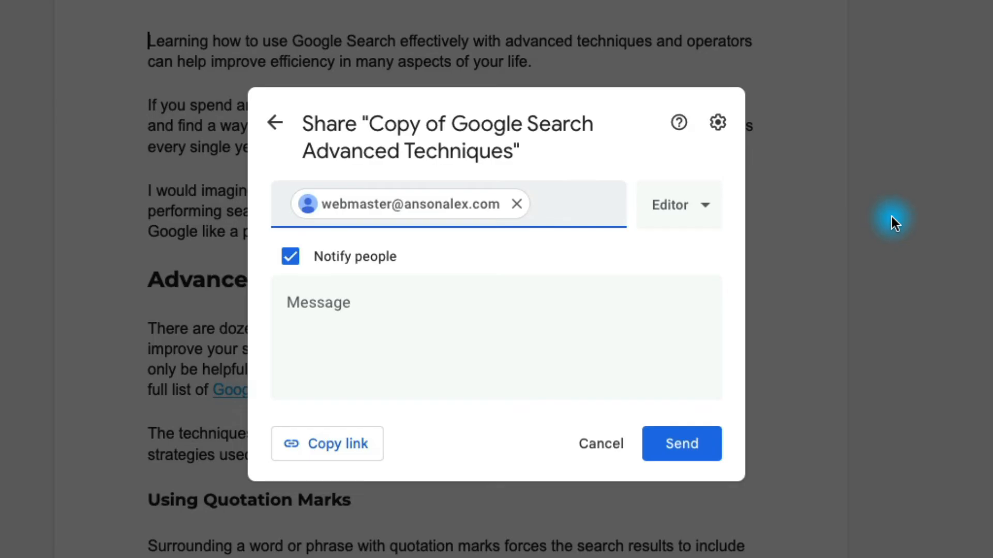
# Change the recipient's access from Editor to Viewer and send the share.
pyautogui.click(677, 205)
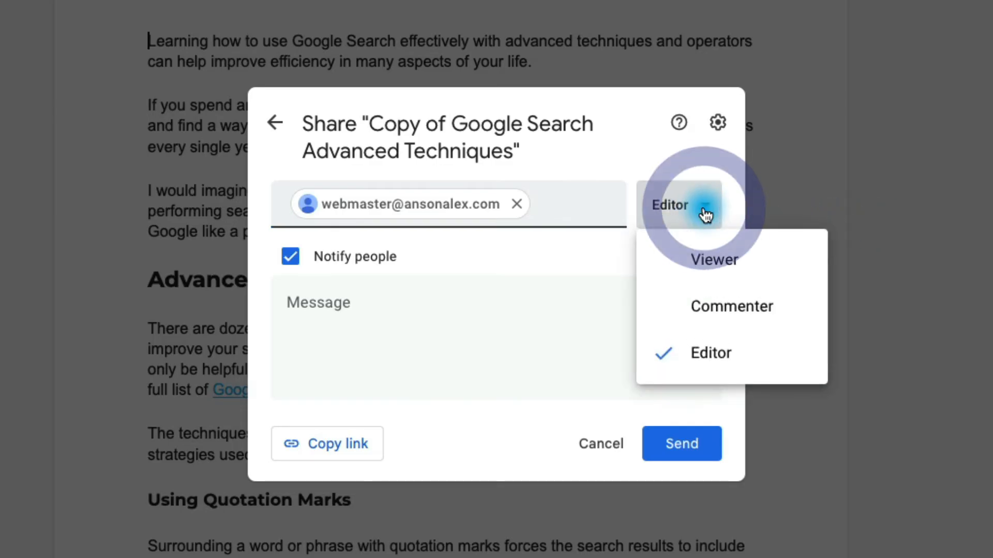
pyautogui.moveTo(764, 260)
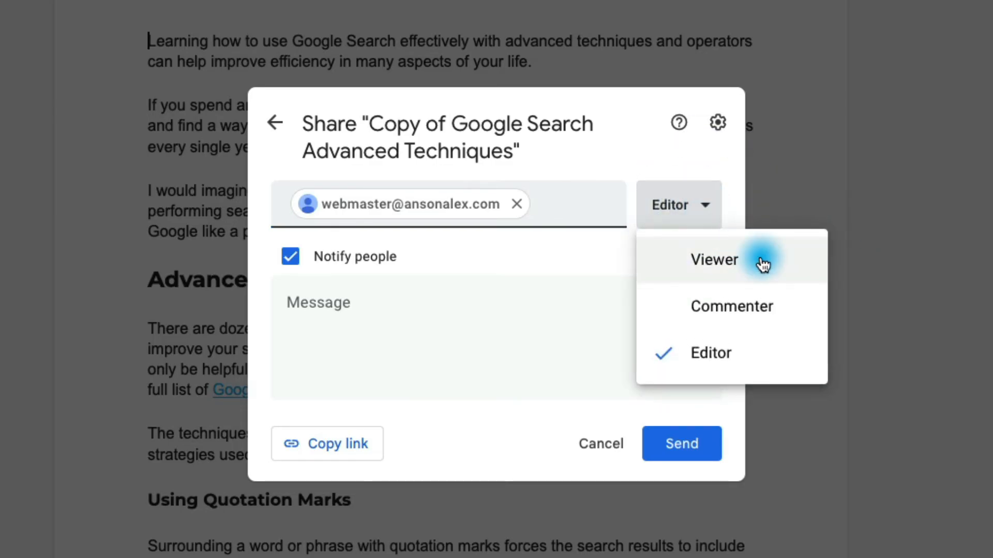
pyautogui.click(714, 260)
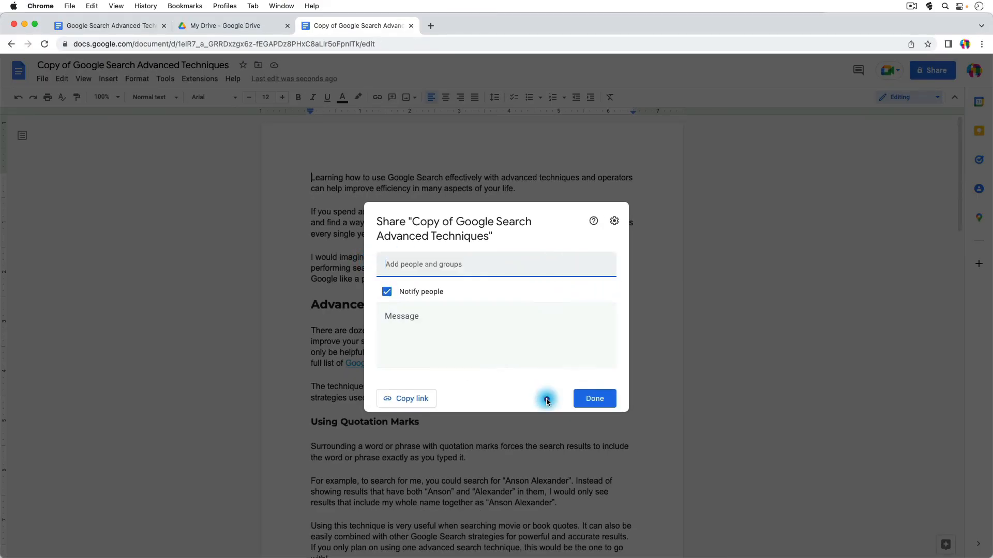
# Dismiss the Share dialog with Done and resume editing the copied document.
pyautogui.click(593, 398)
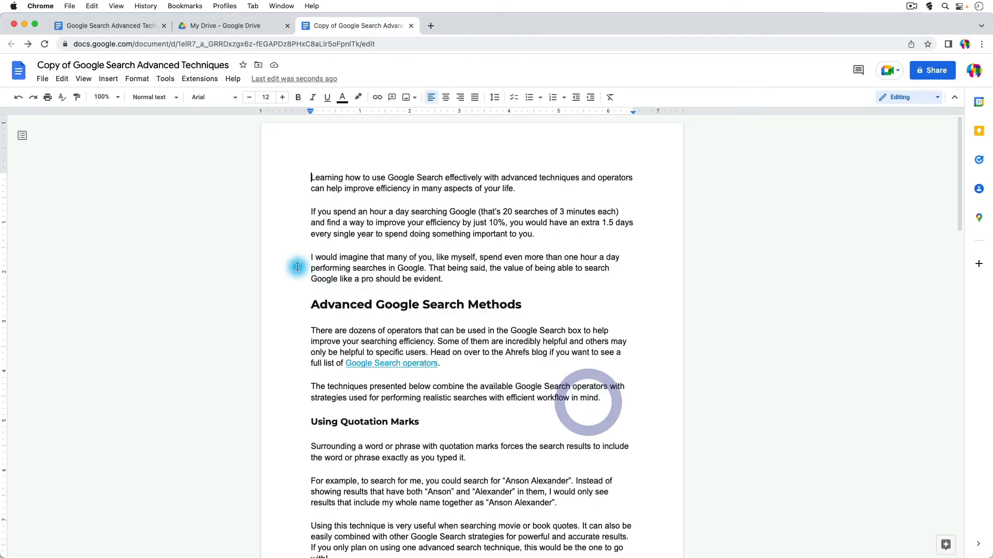
pyautogui.moveTo(204, 169)
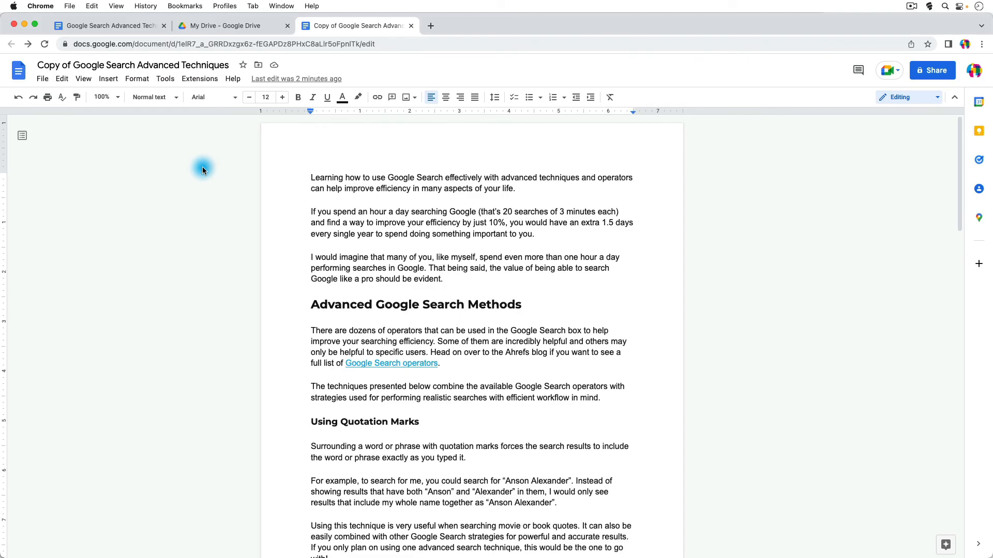
pyautogui.click(312, 176)
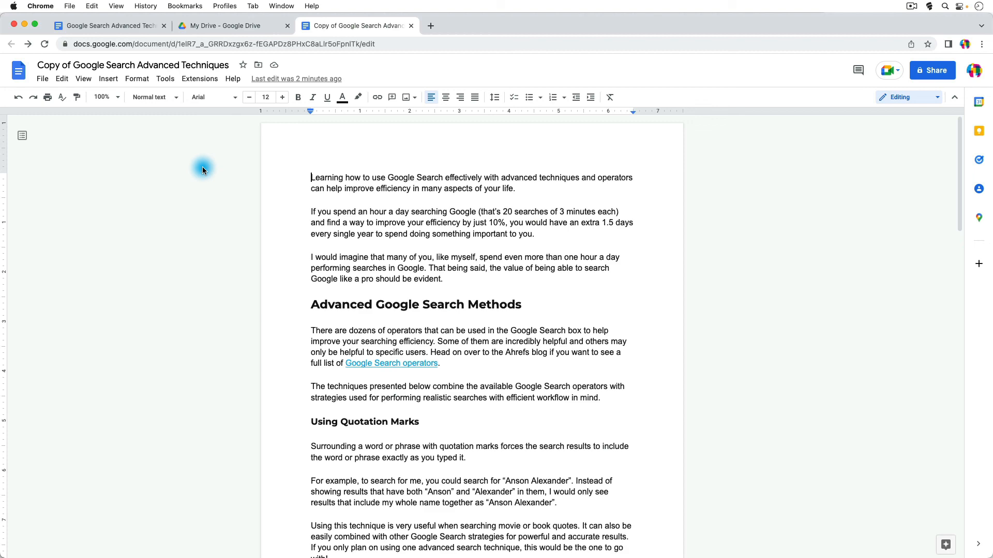